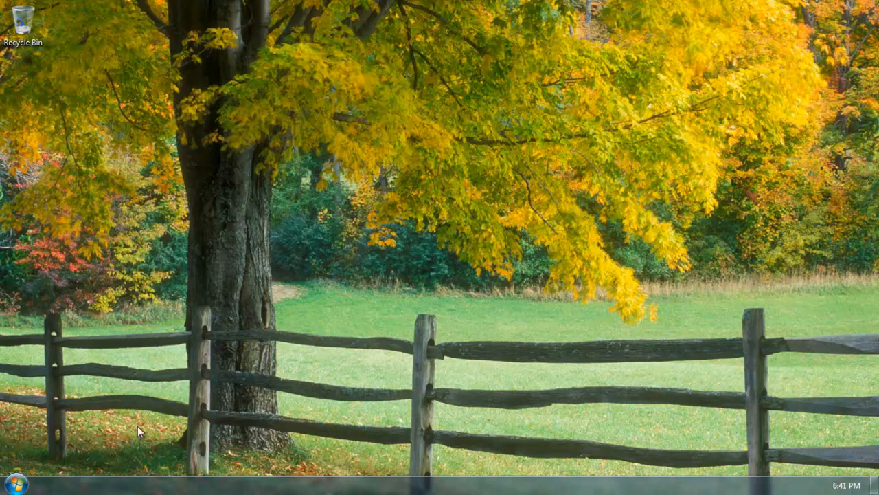
Launch Advanced IP Scanner from the Radmin group in Start > All Programs
left_click(11, 481)
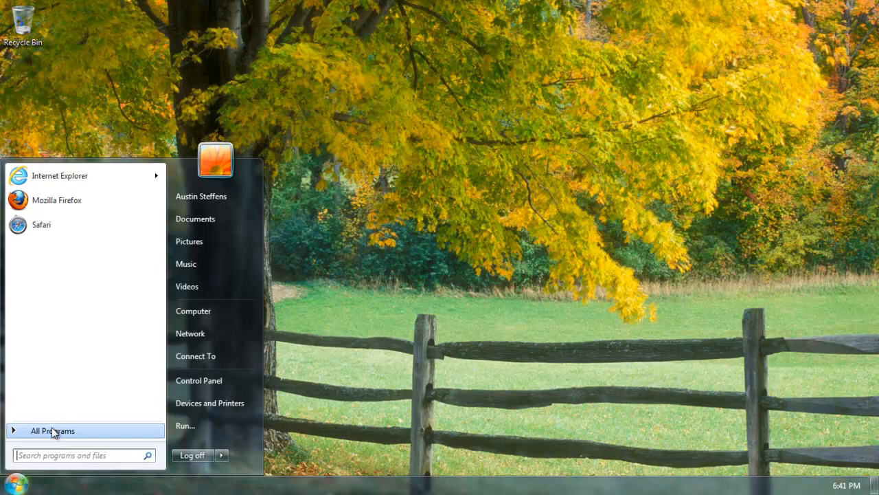
left_click(52, 430)
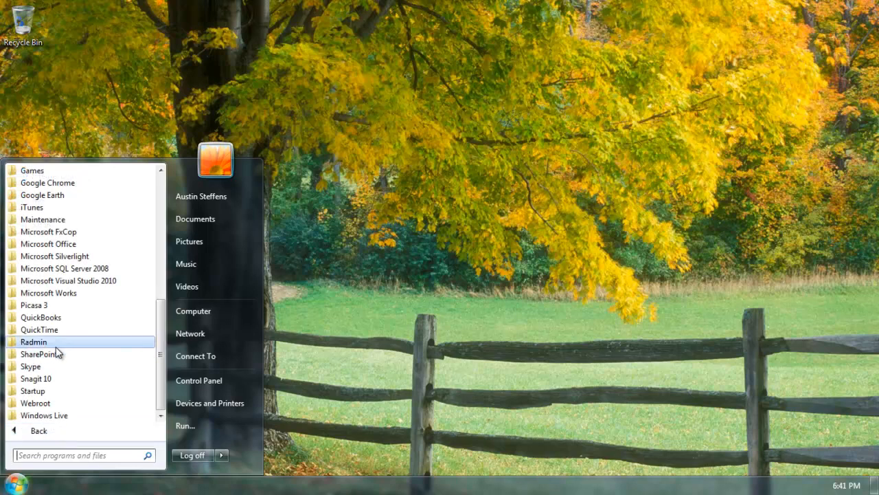
left_click(33, 340)
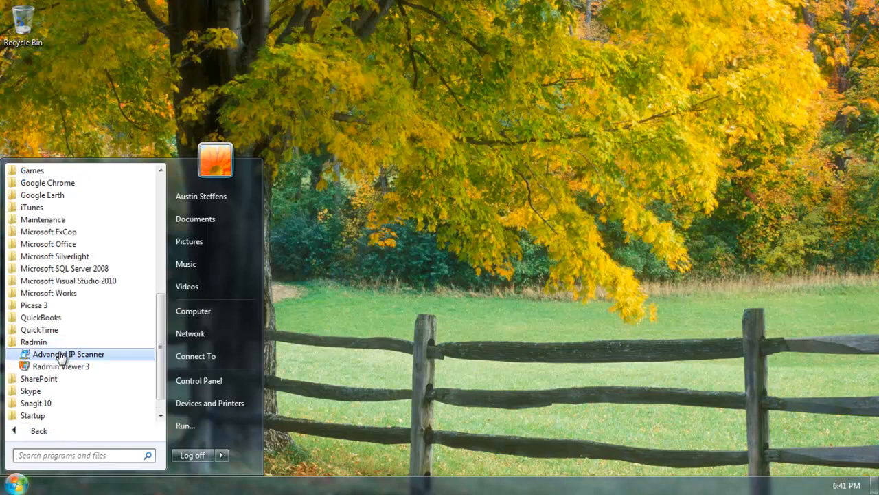
left_click(69, 355)
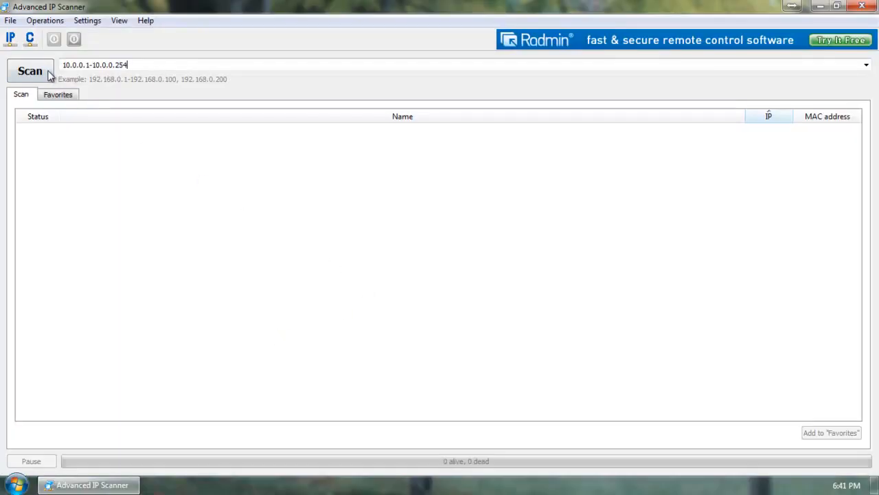
Scan the 10.0.0.1-10.0.0.254 range, then launch Radmin Viewer 3 from the Radmin group
left_click(30, 71)
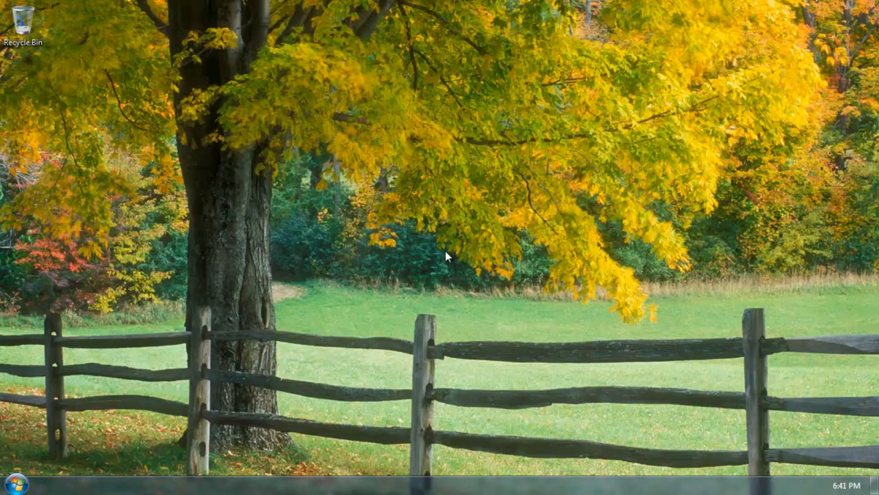
left_click(14, 483)
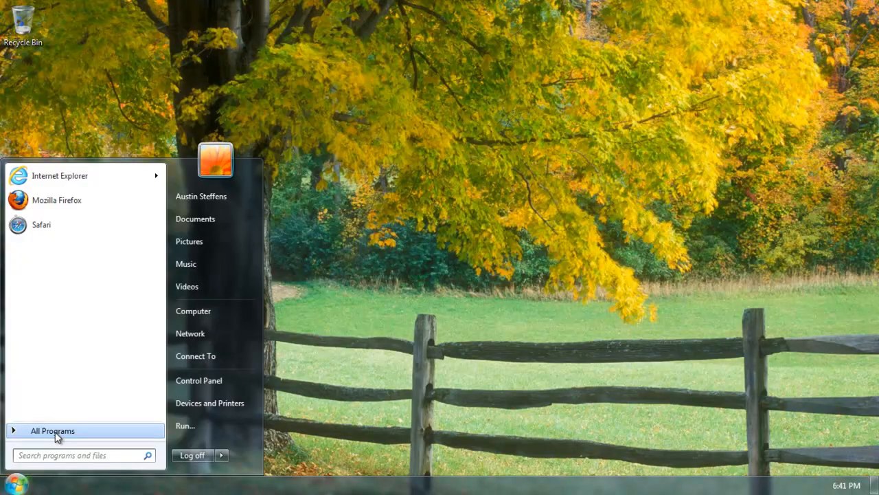
left_click(52, 430)
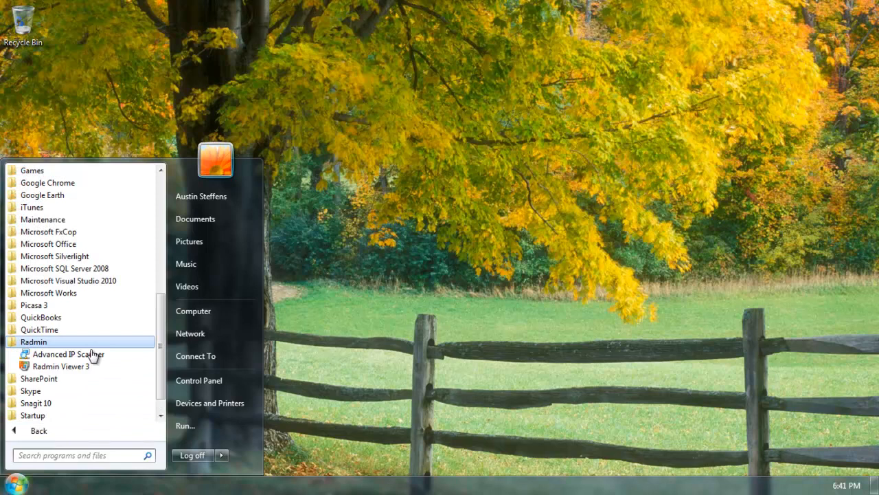
left_click(68, 353)
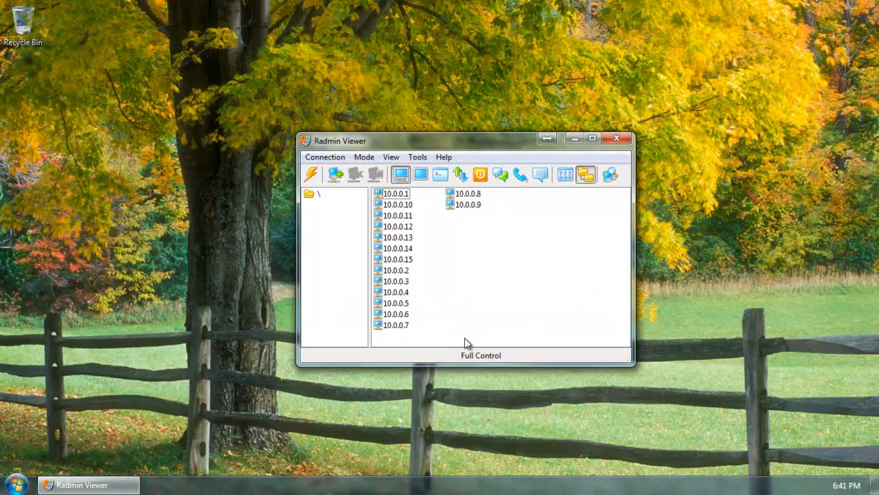
mouse_move(418, 249)
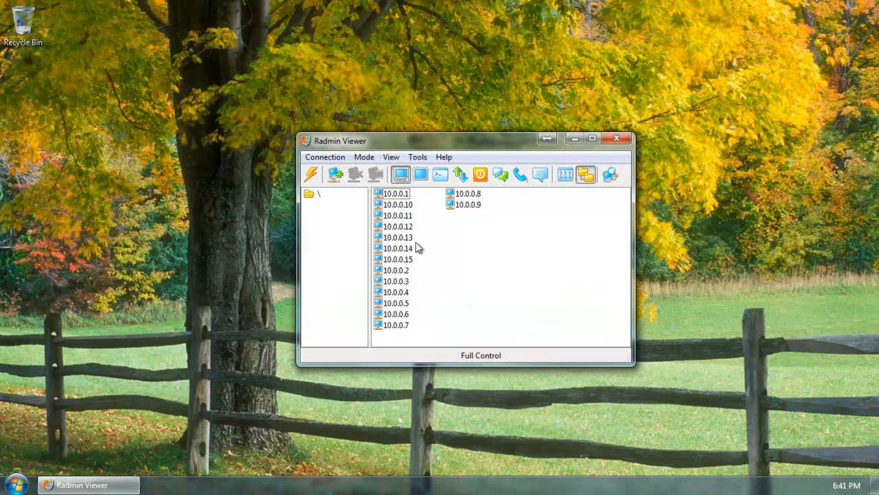
mouse_move(402, 173)
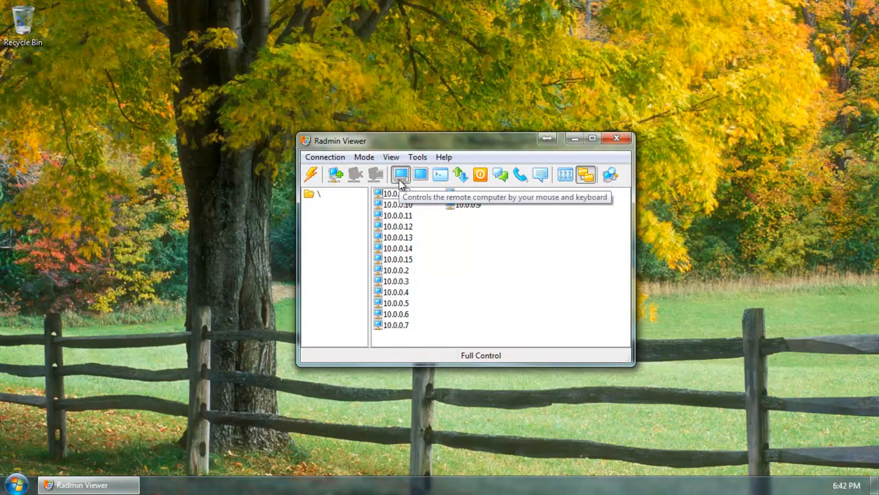
mouse_move(420, 173)
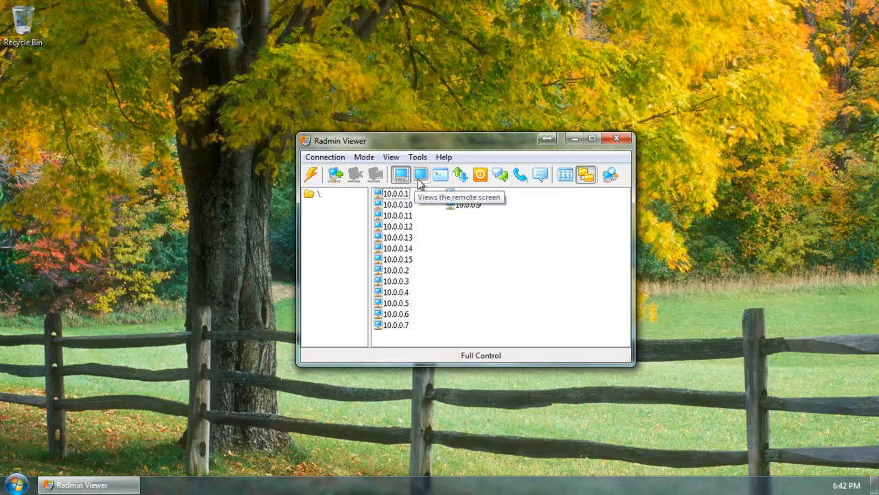
left_click(420, 173)
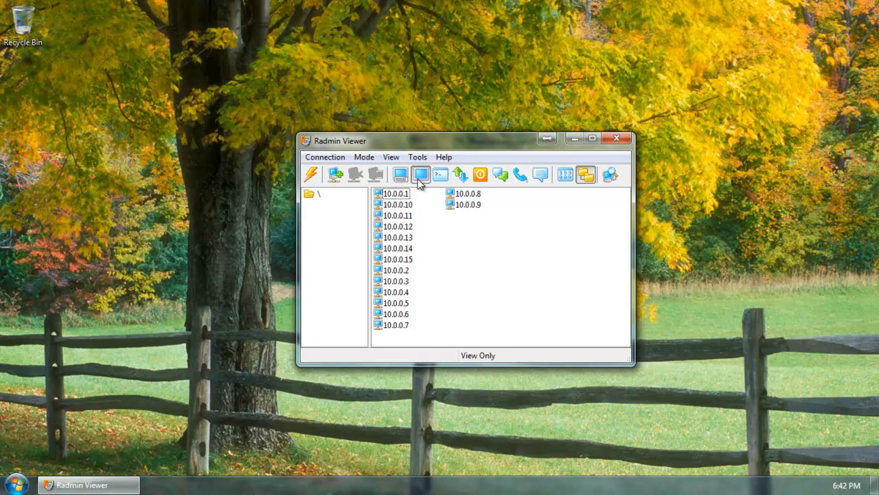
mouse_move(460, 173)
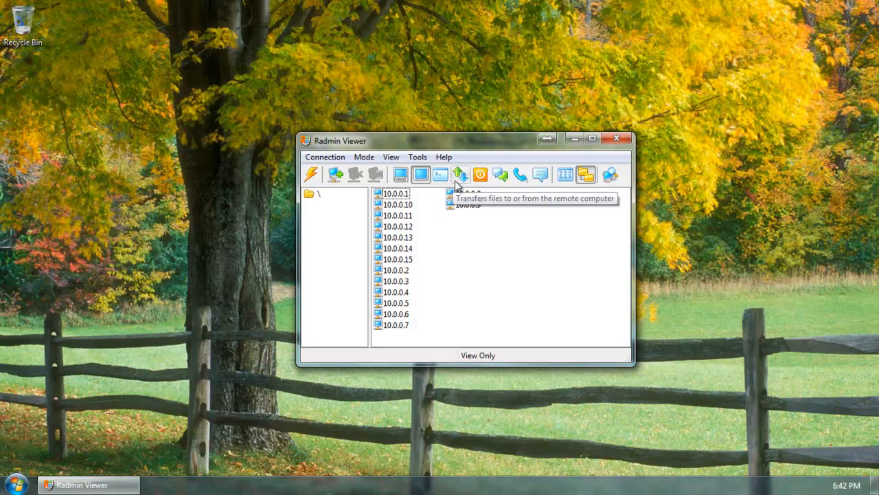
left_click(460, 173)
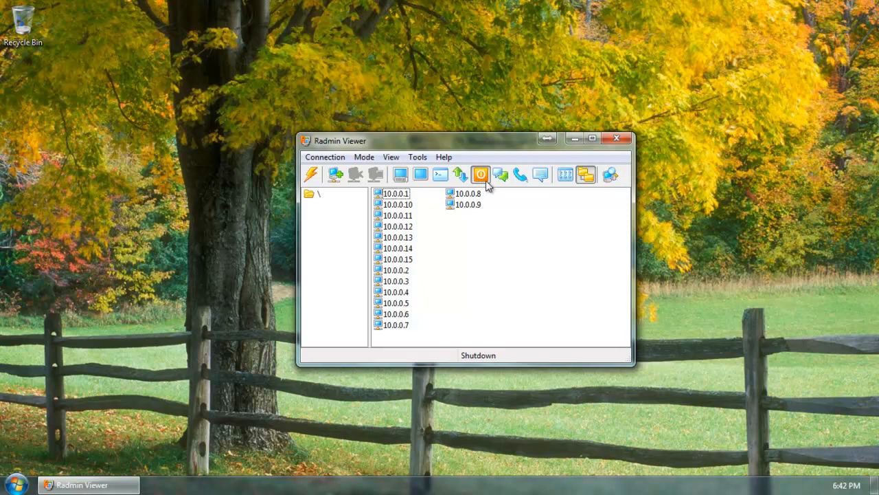
mouse_move(500, 173)
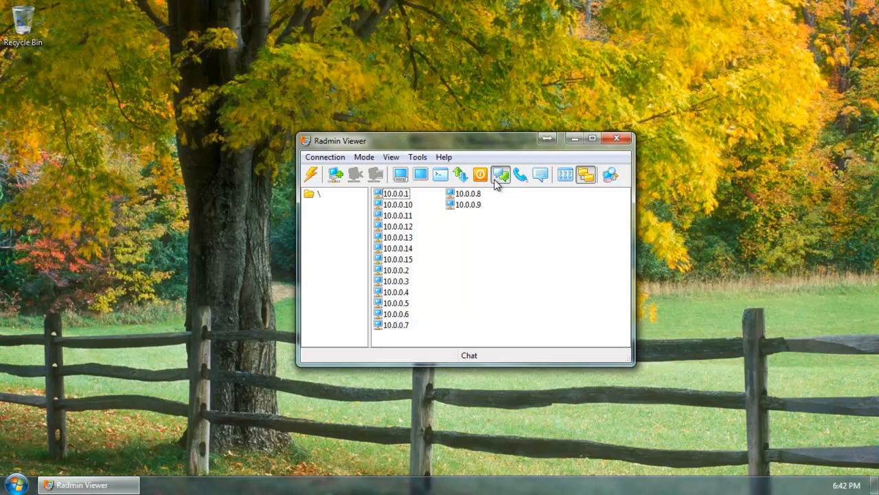
mouse_move(519, 173)
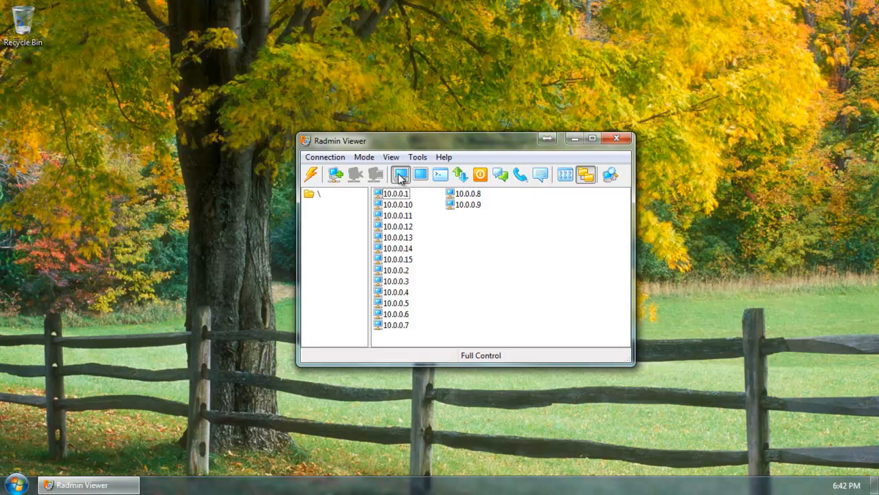
mouse_move(401, 319)
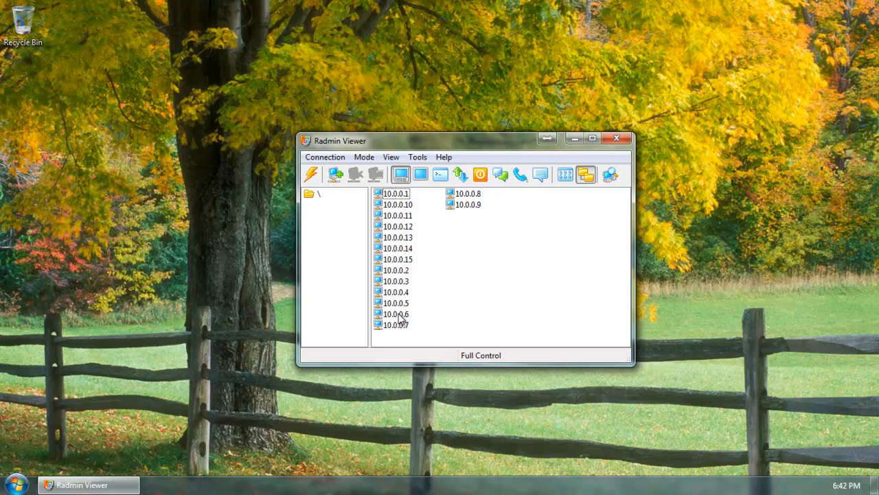
Connect to 10.0.0.6 and submit the Radmin security prompt as Administrator with a password
double_click(394, 313)
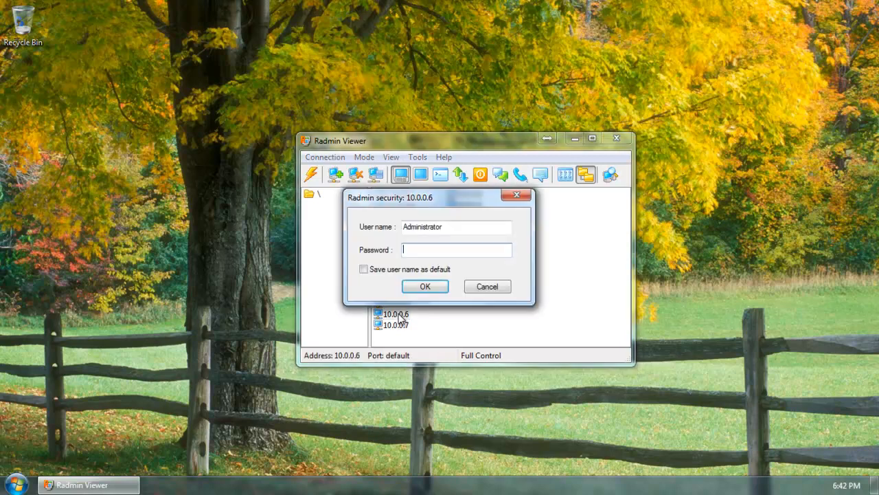
type("•")
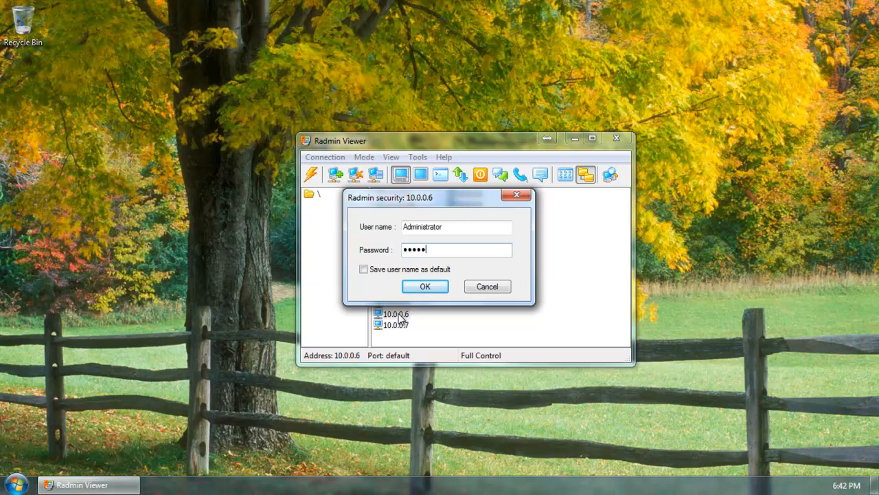
type("••••")
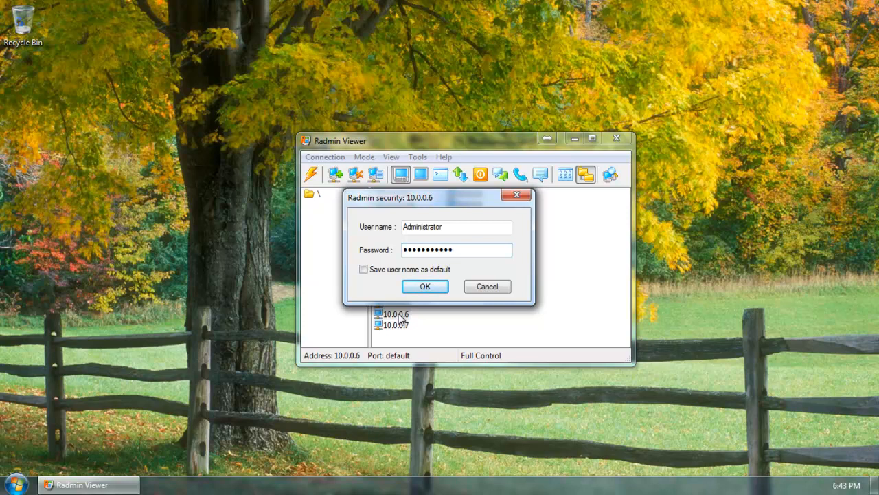
left_click(425, 287)
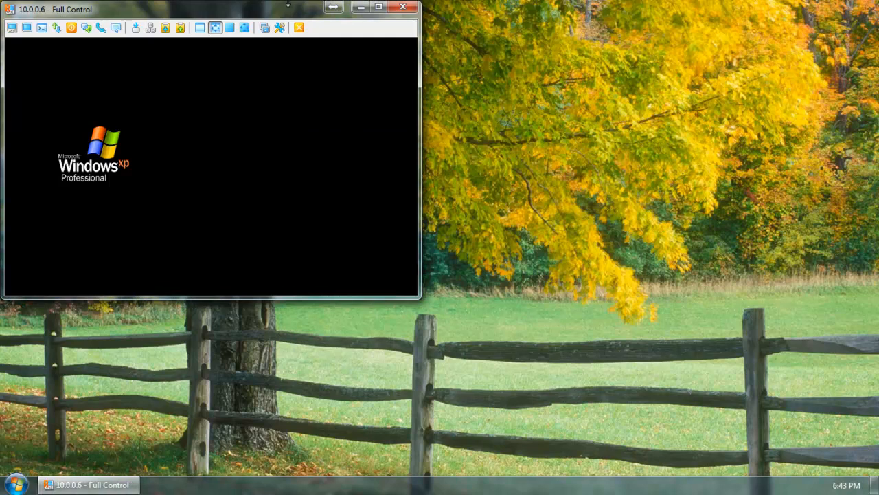
mouse_move(167, 5)
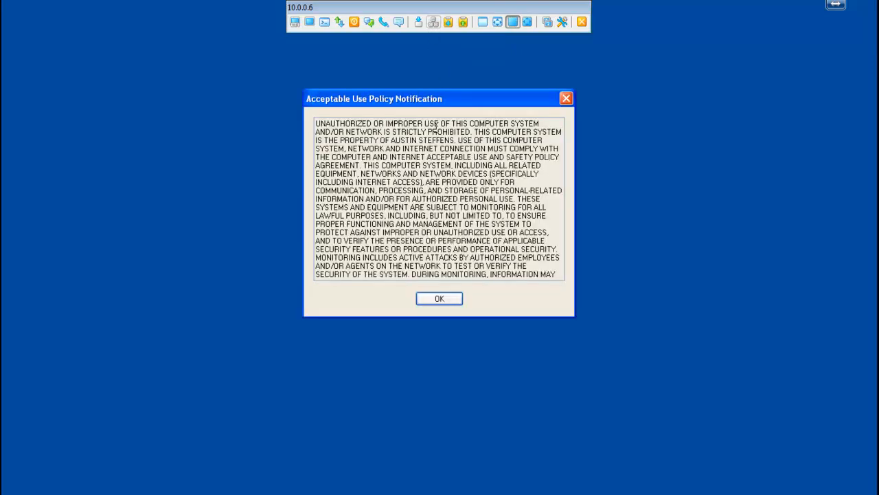
Accept the policy notice and log on to Windows XP as 'AustinSteffe' with a password
left_click(440, 298)
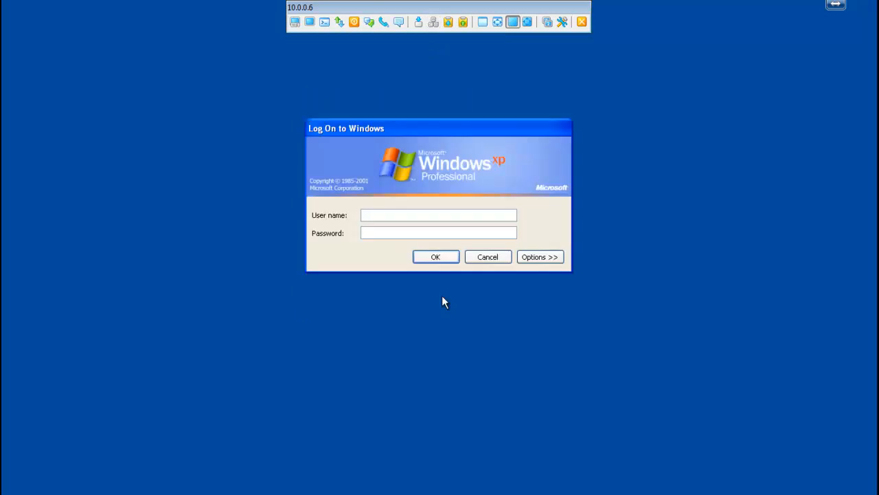
left_click(439, 214)
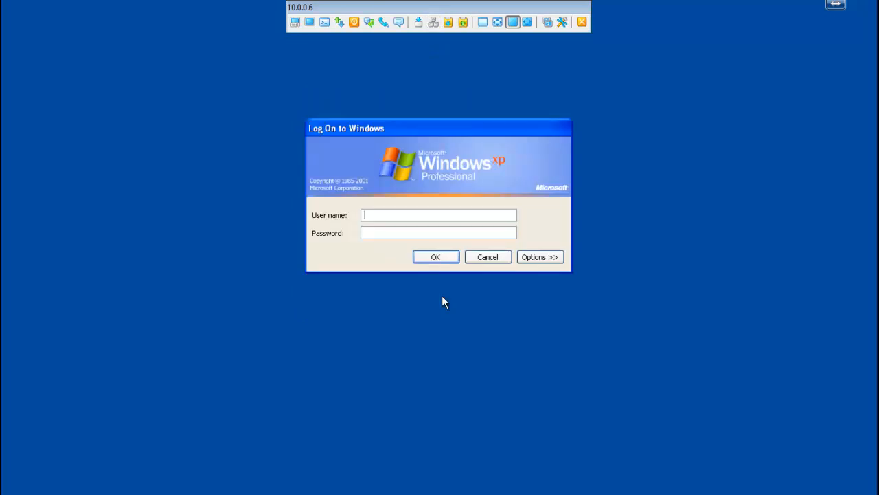
type("A")
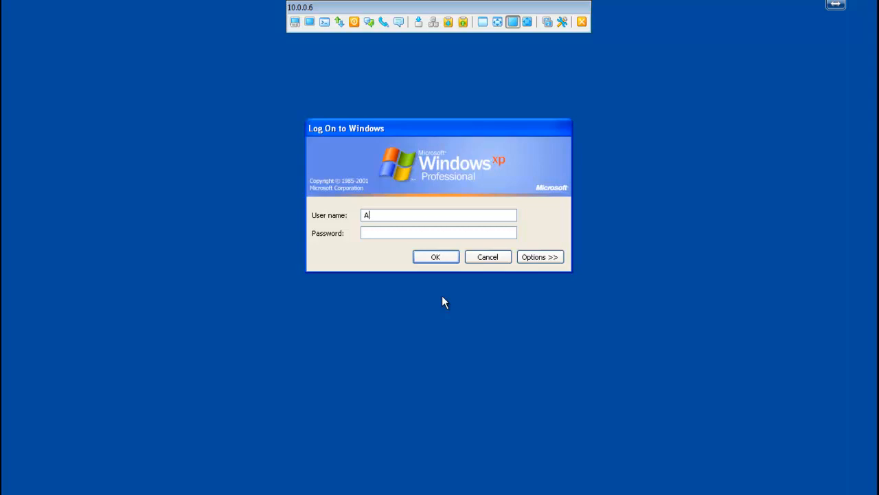
type("us")
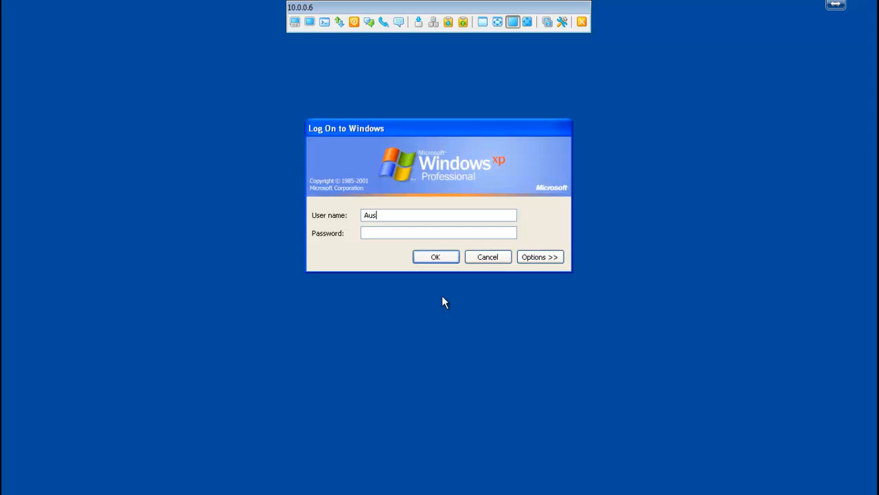
type("tin")
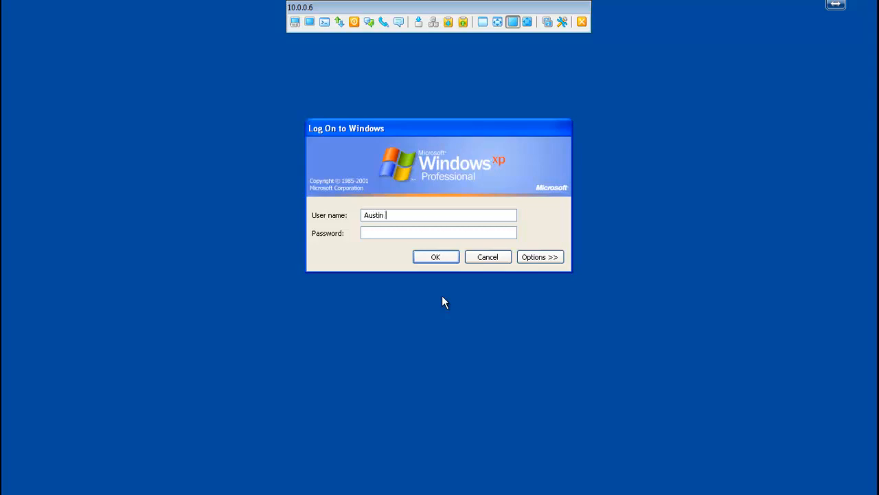
type("Steffens")
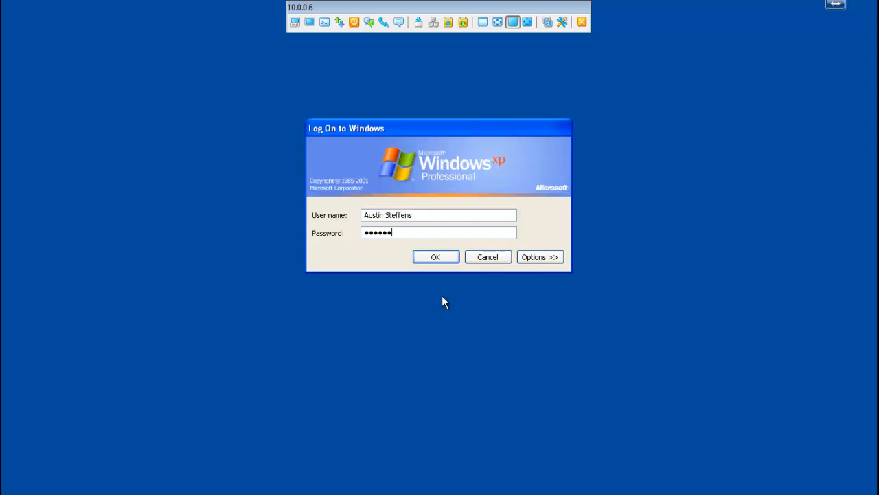
type("••••")
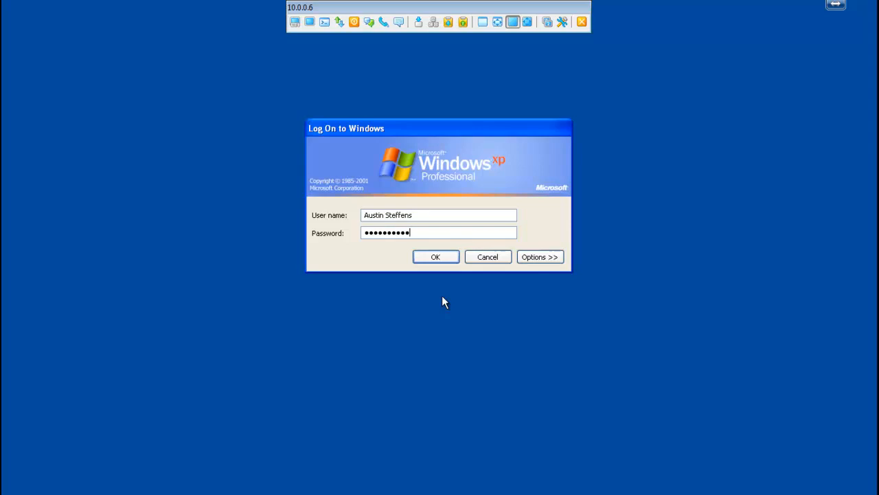
left_click(435, 257)
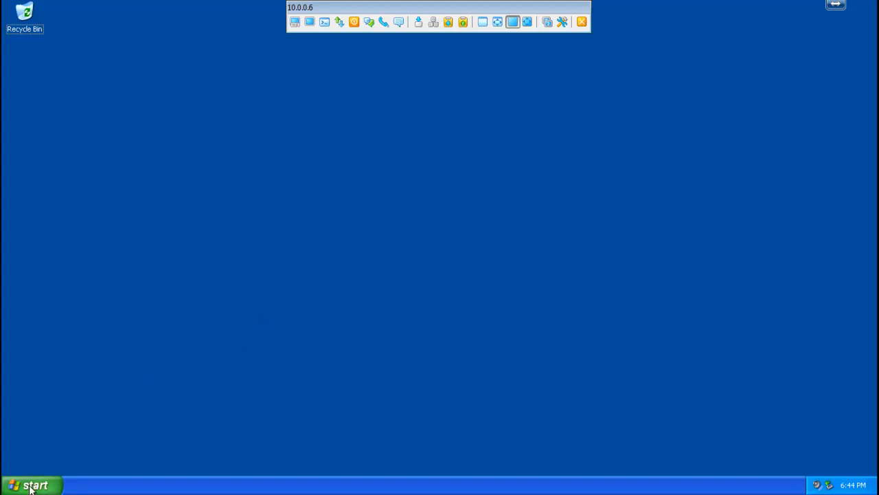
left_click(30, 483)
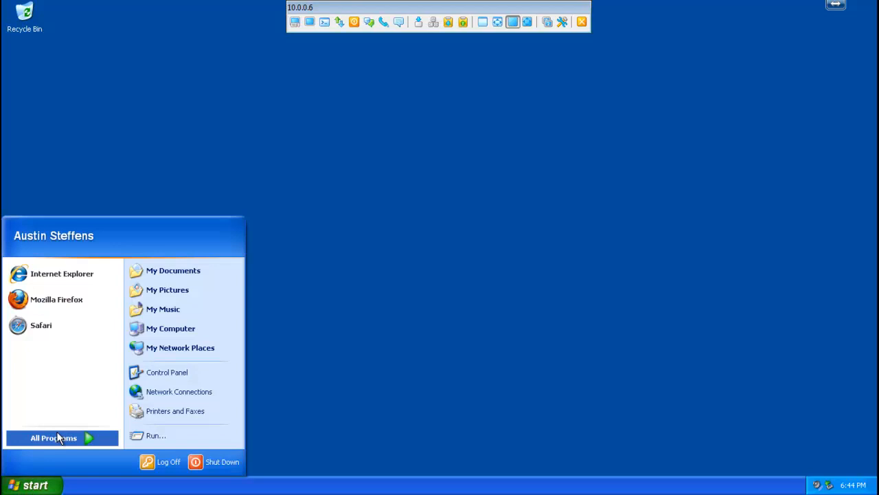
left_click(53, 436)
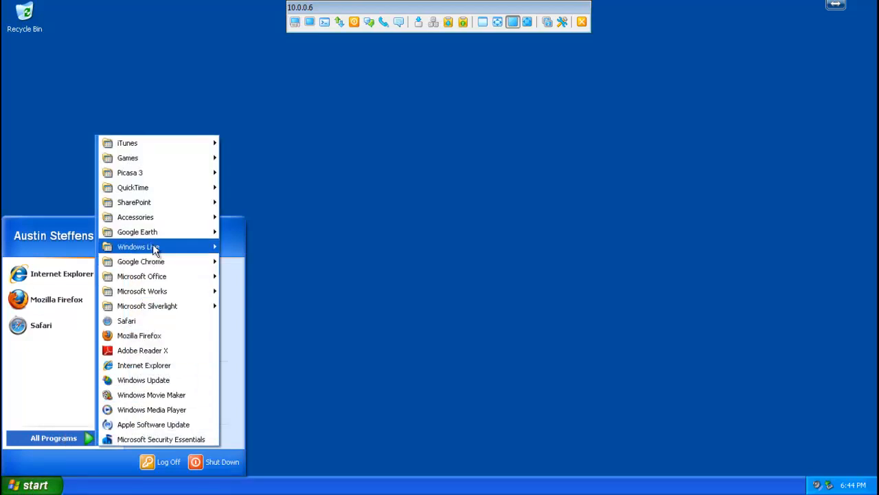
mouse_move(162, 306)
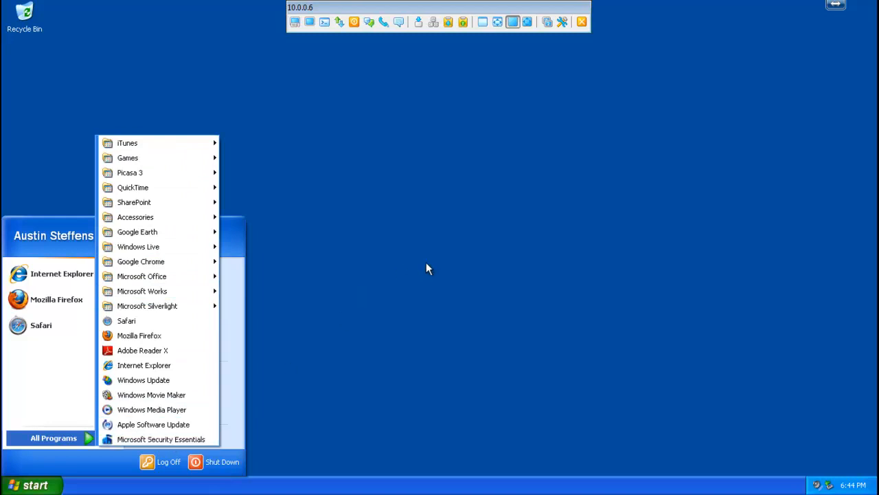
left_click(426, 267)
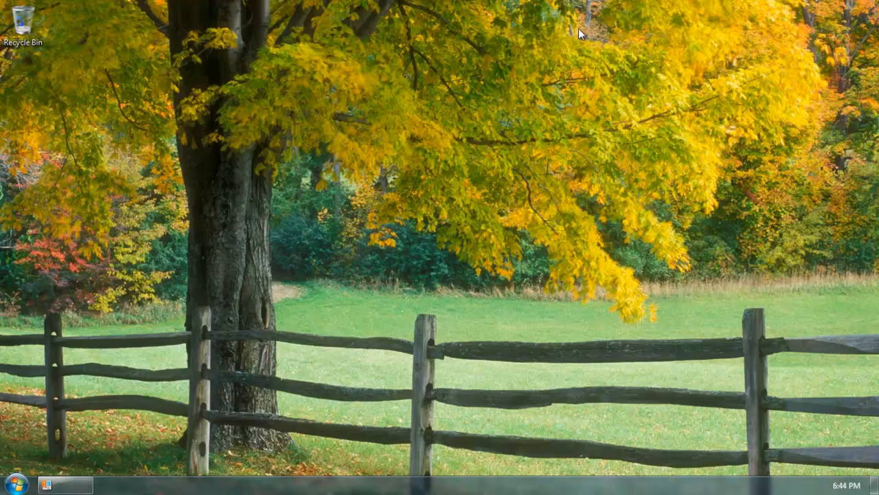
mouse_move(426, 283)
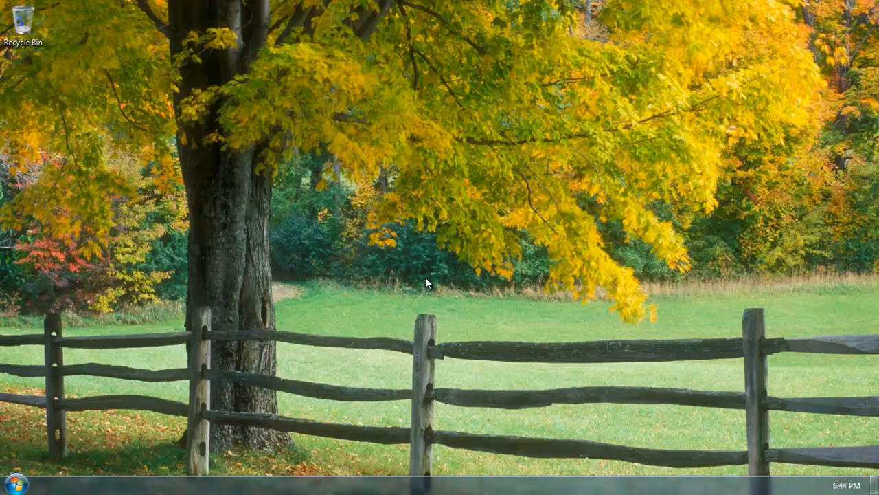